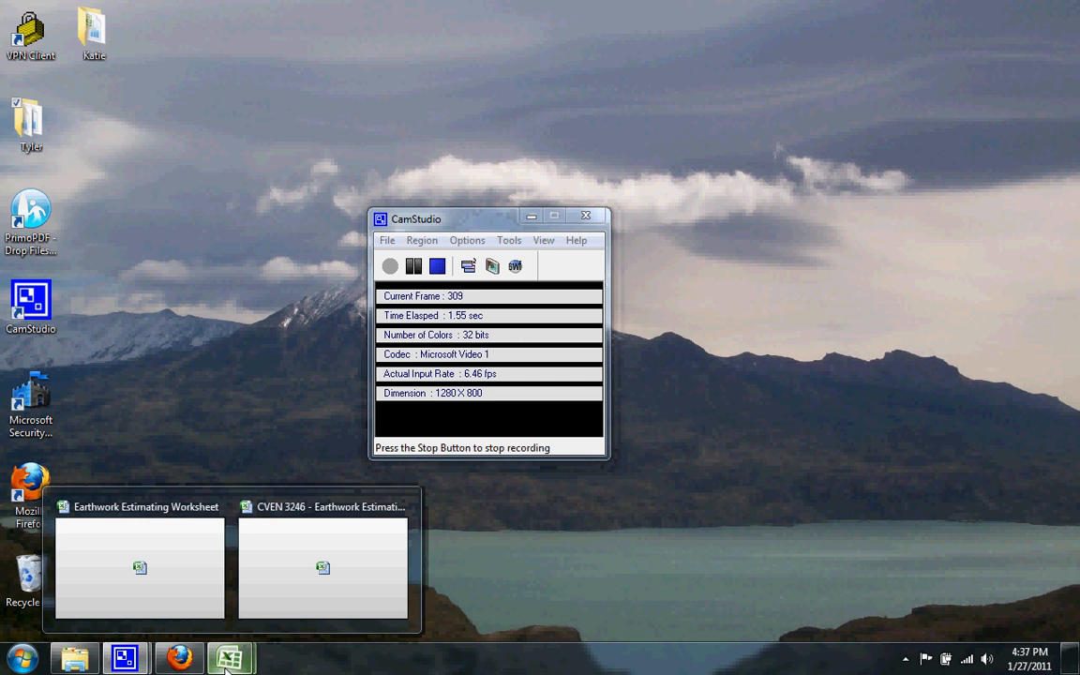
Bring the Earthwork Estimating Worksheet window forward and select cell E5
click(138, 567)
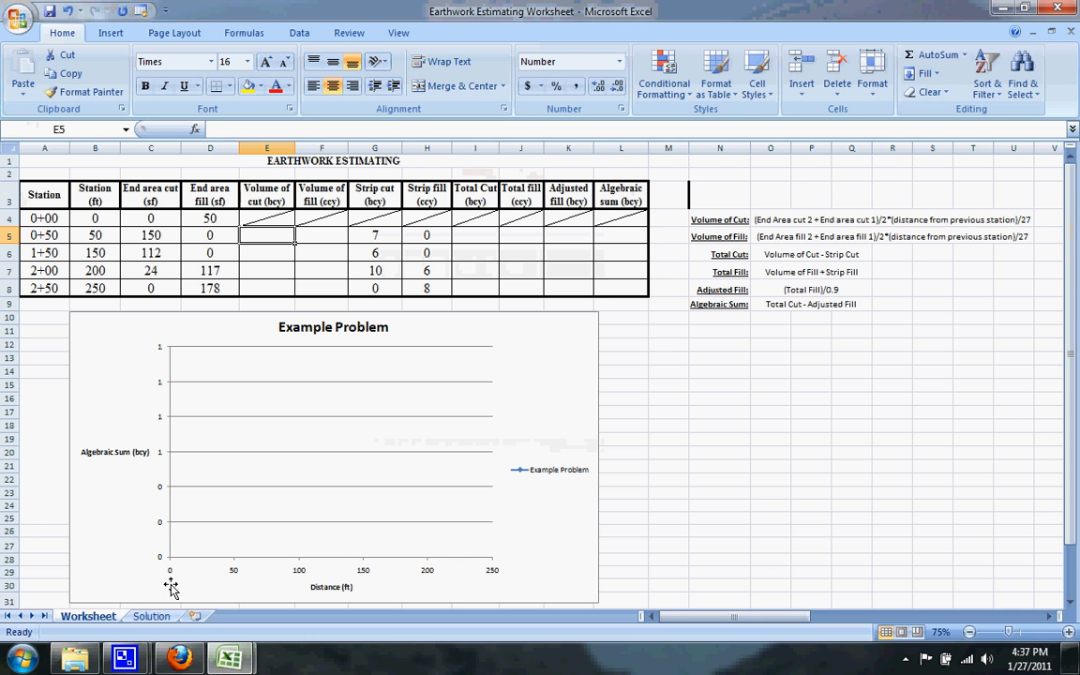
mouse_move(541, 378)
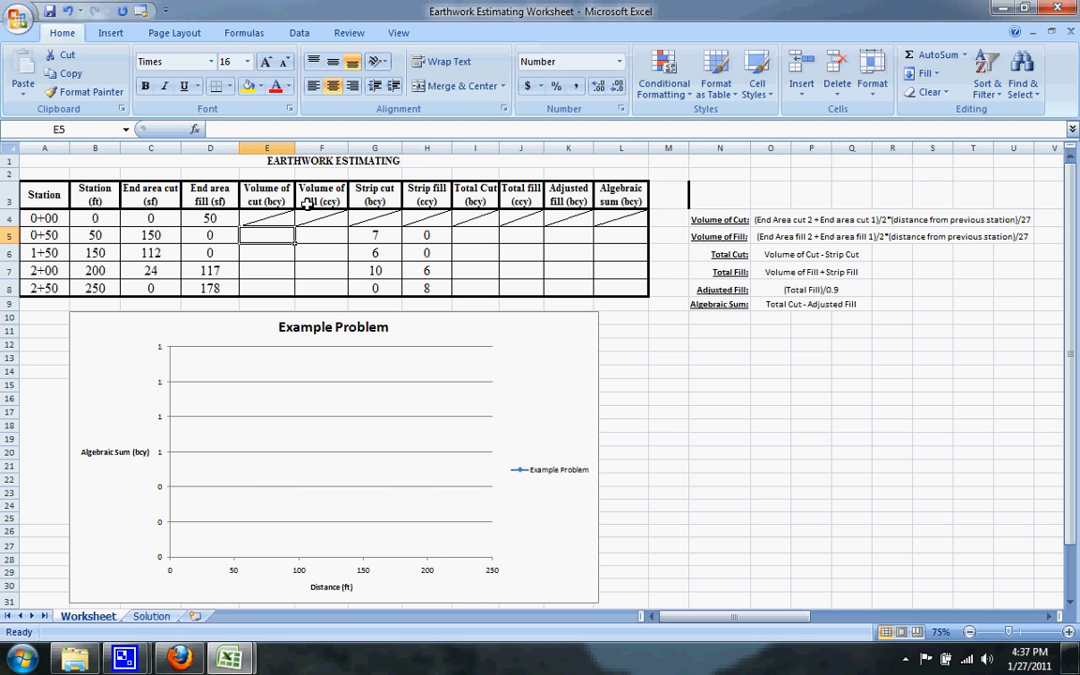
mouse_move(435, 203)
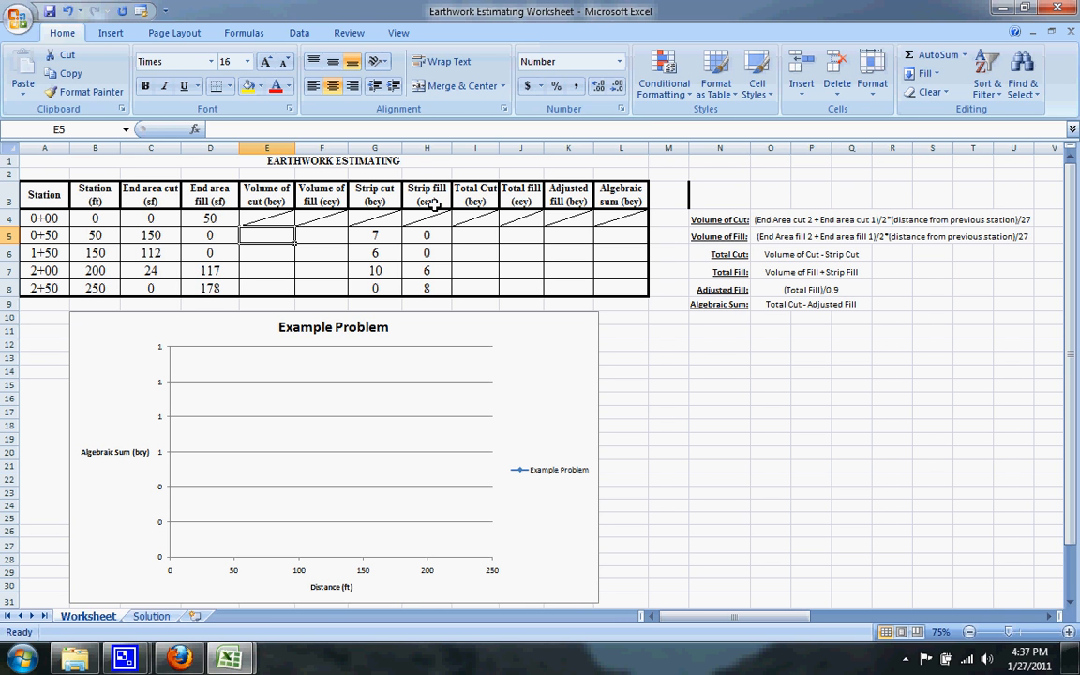
mouse_move(264, 266)
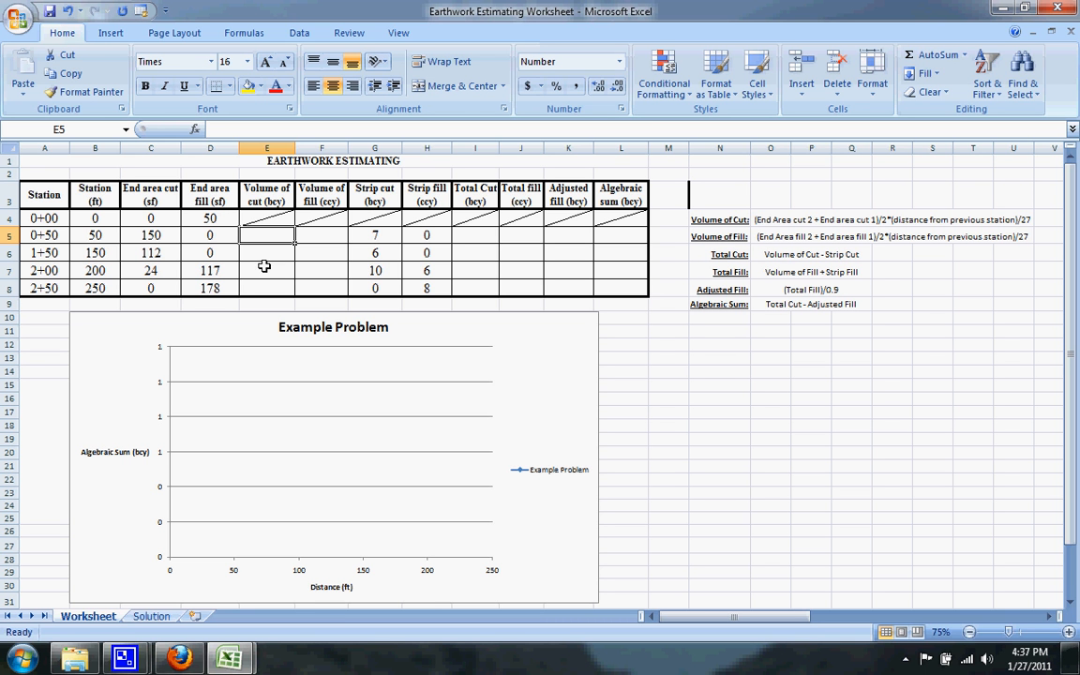
mouse_move(269, 235)
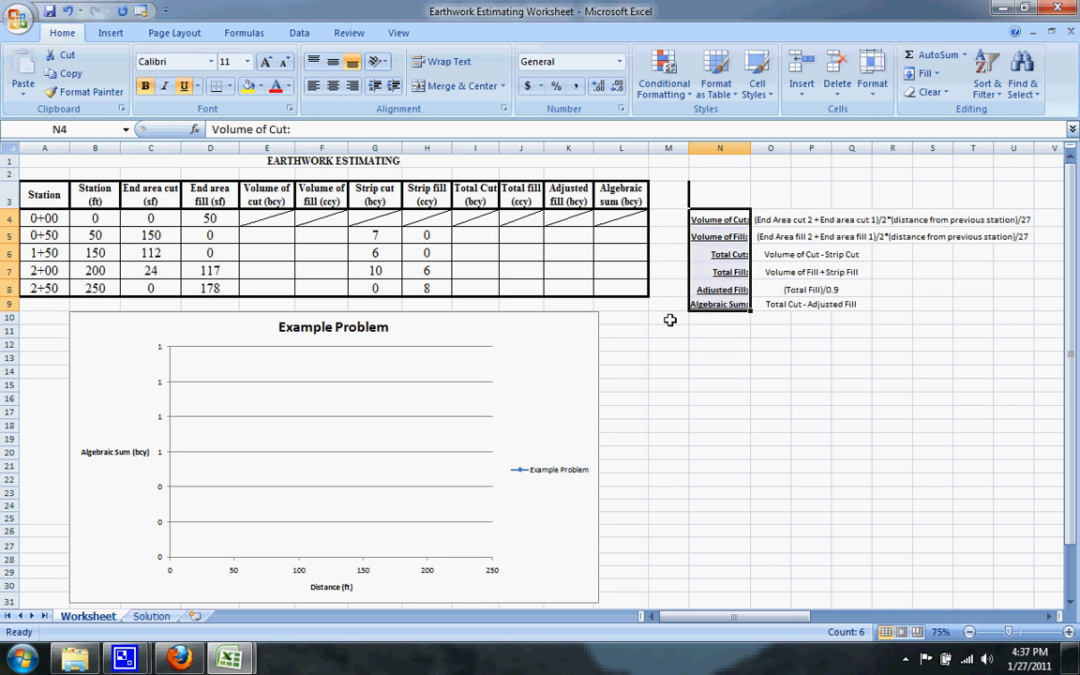
click(267, 235)
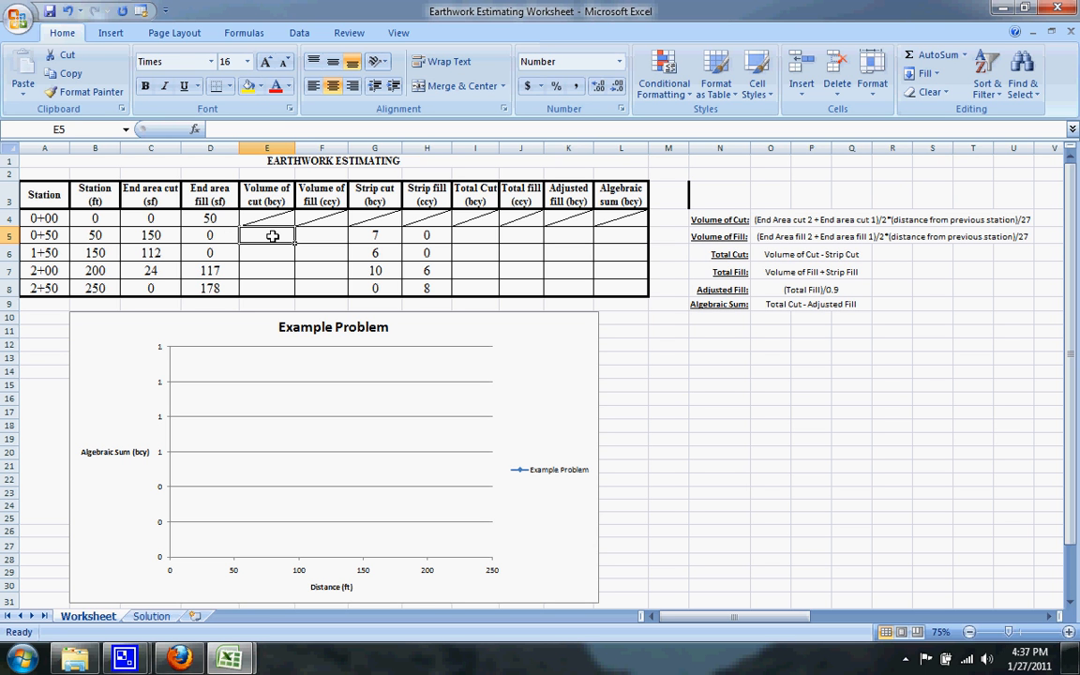
Enter =(C5+C4)/2*(B5-B4)/27 in E5 and copy it down to E8
text(=)
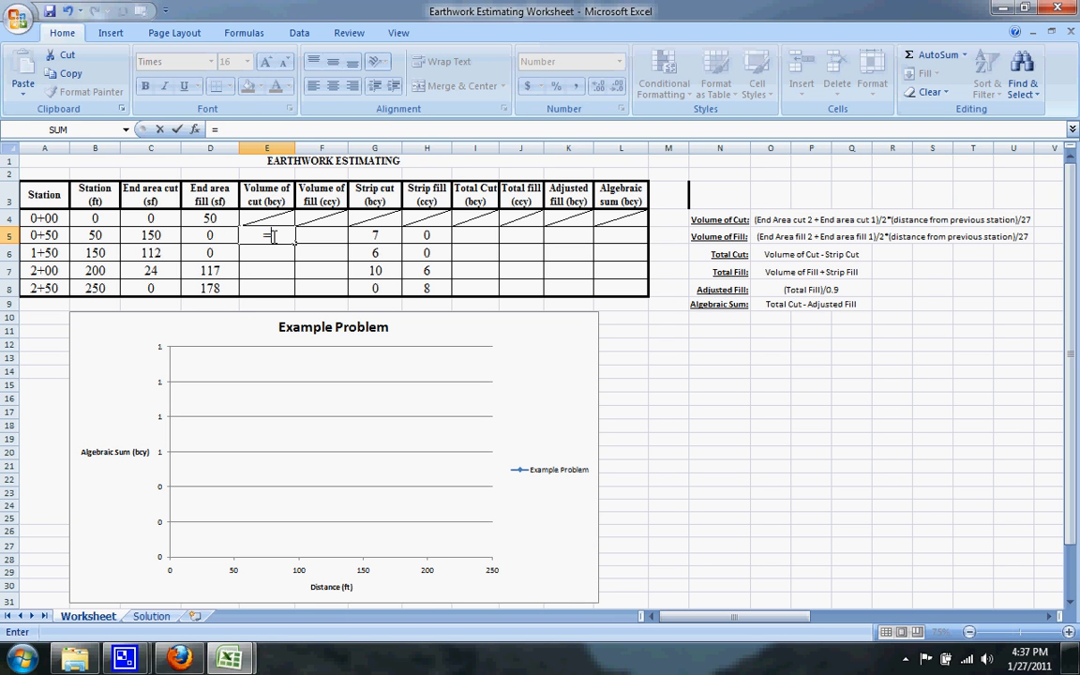
text((C5+)
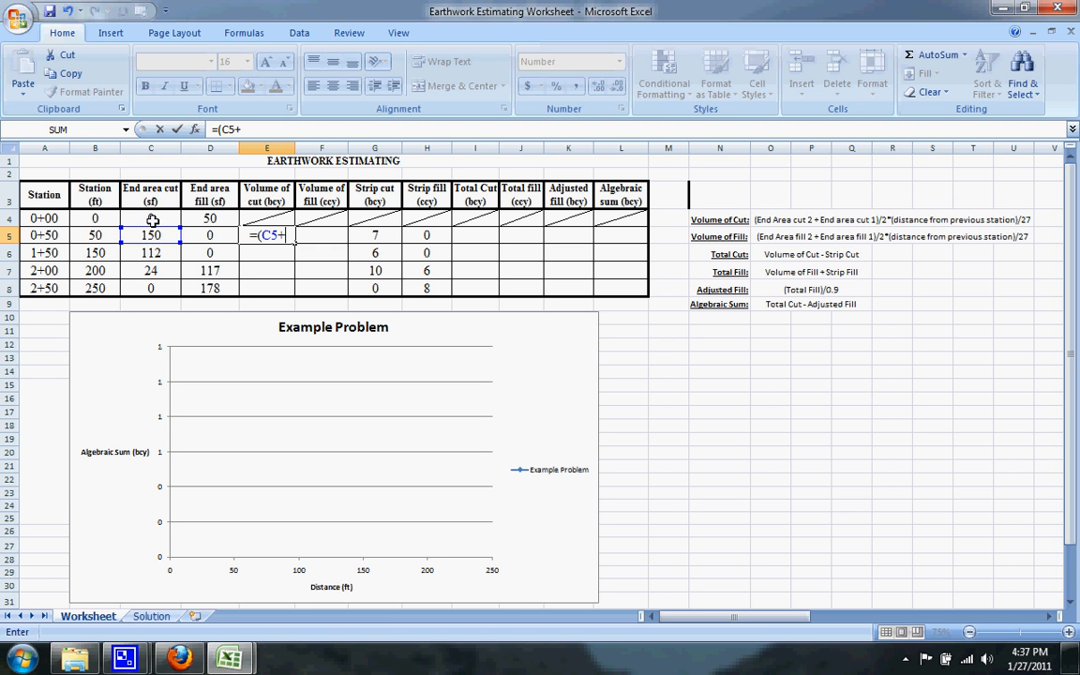
click(151, 218)
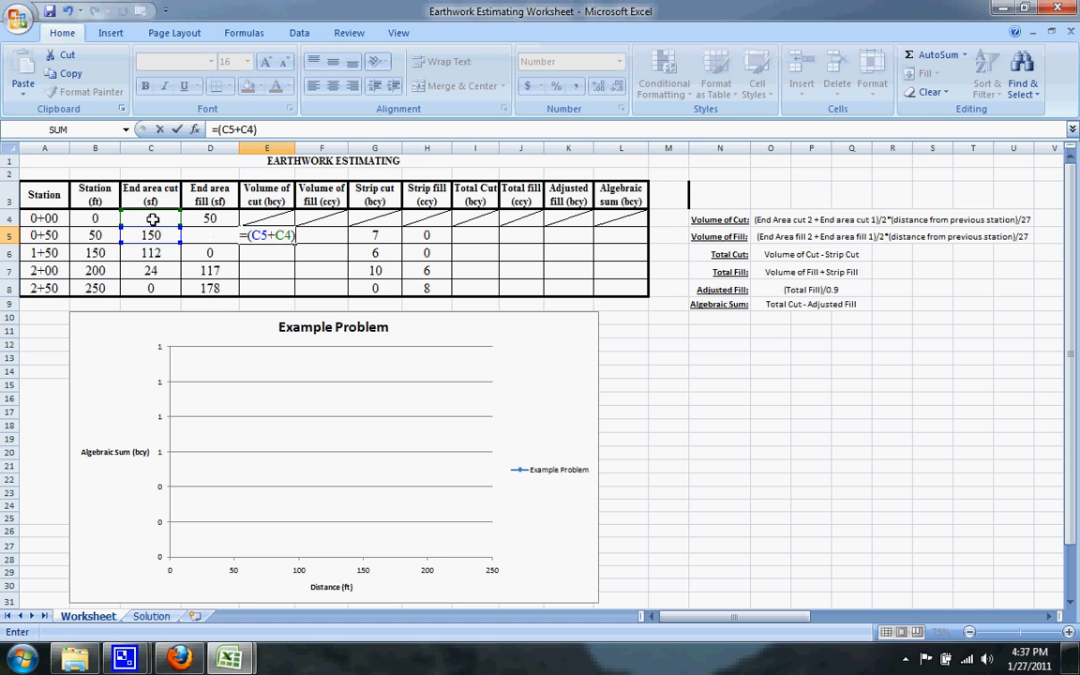
text(/2*()
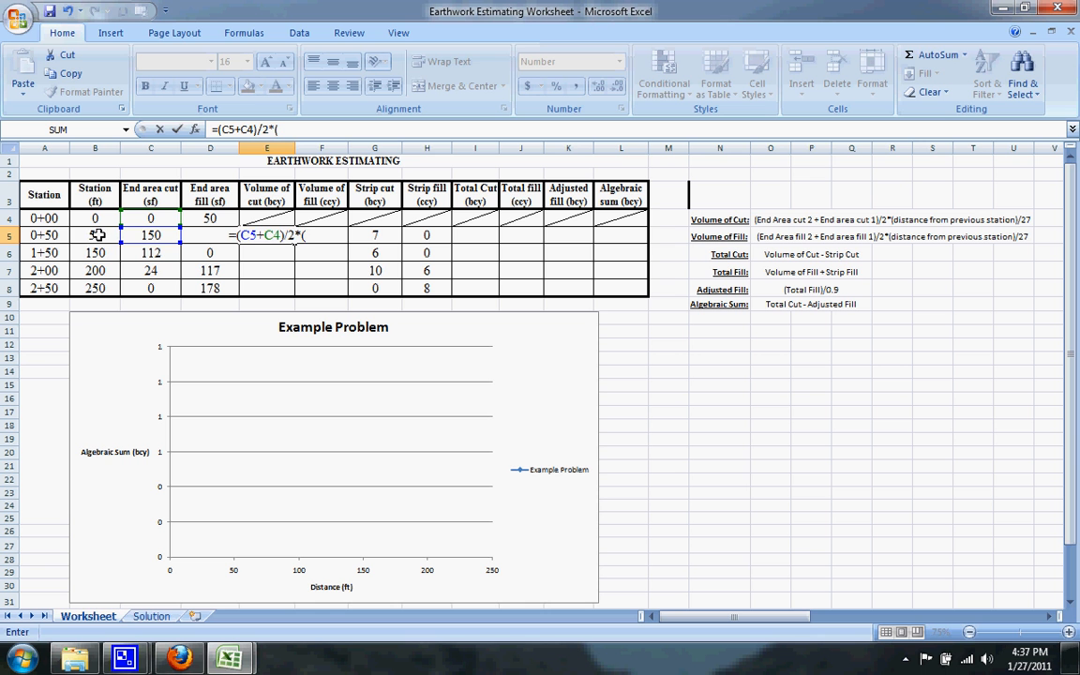
click(95, 235)
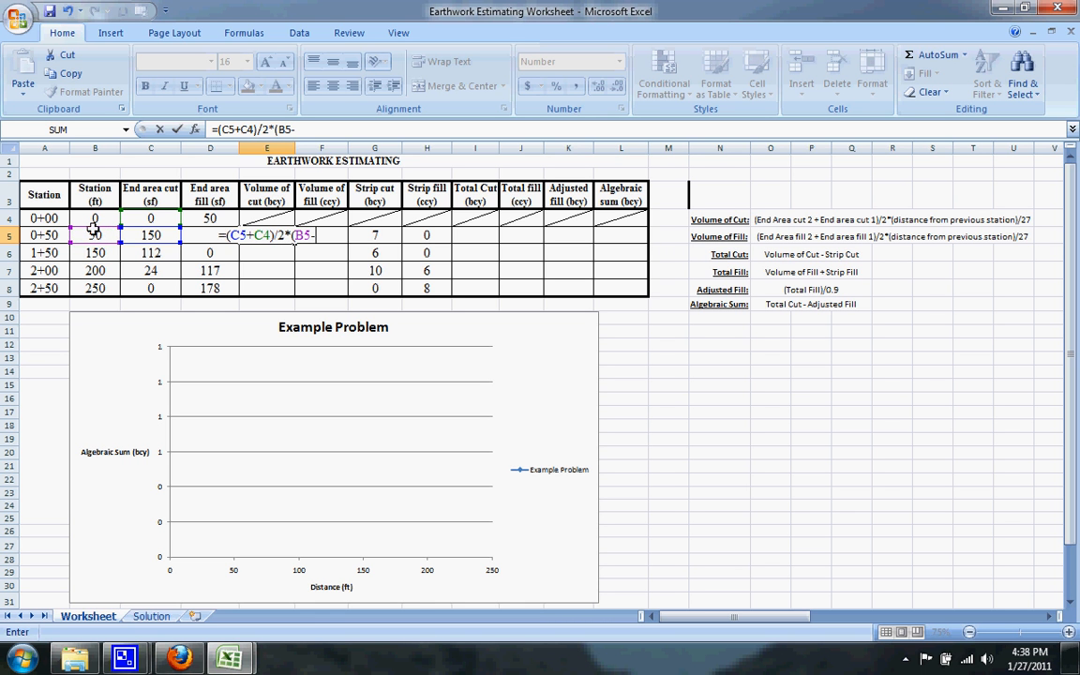
click(94, 217)
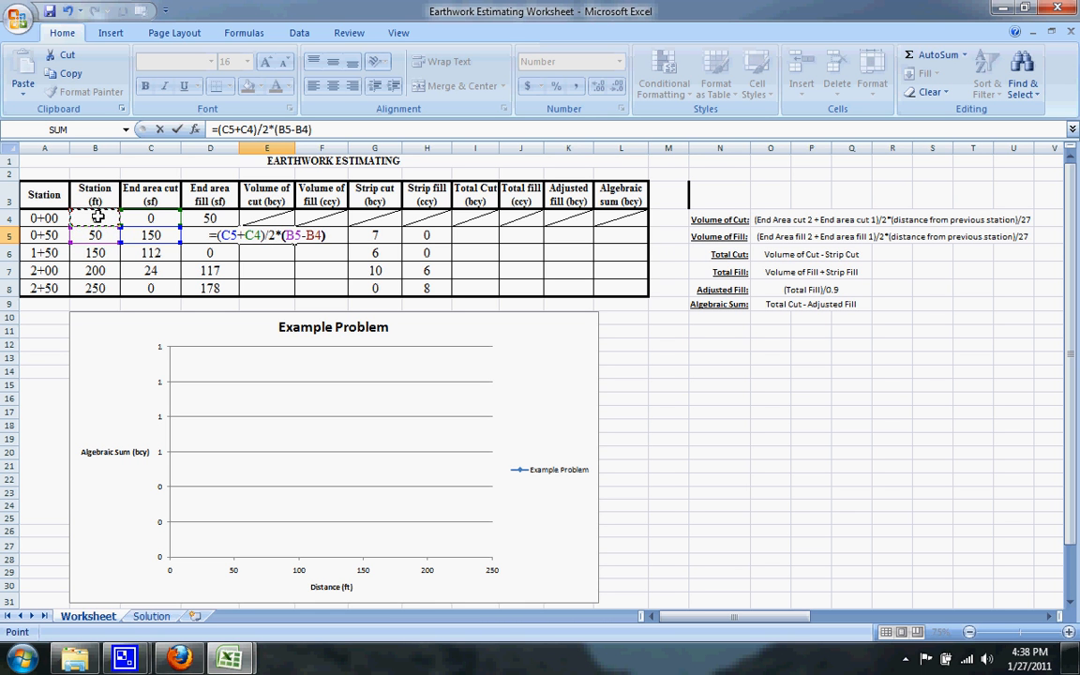
text(/27)
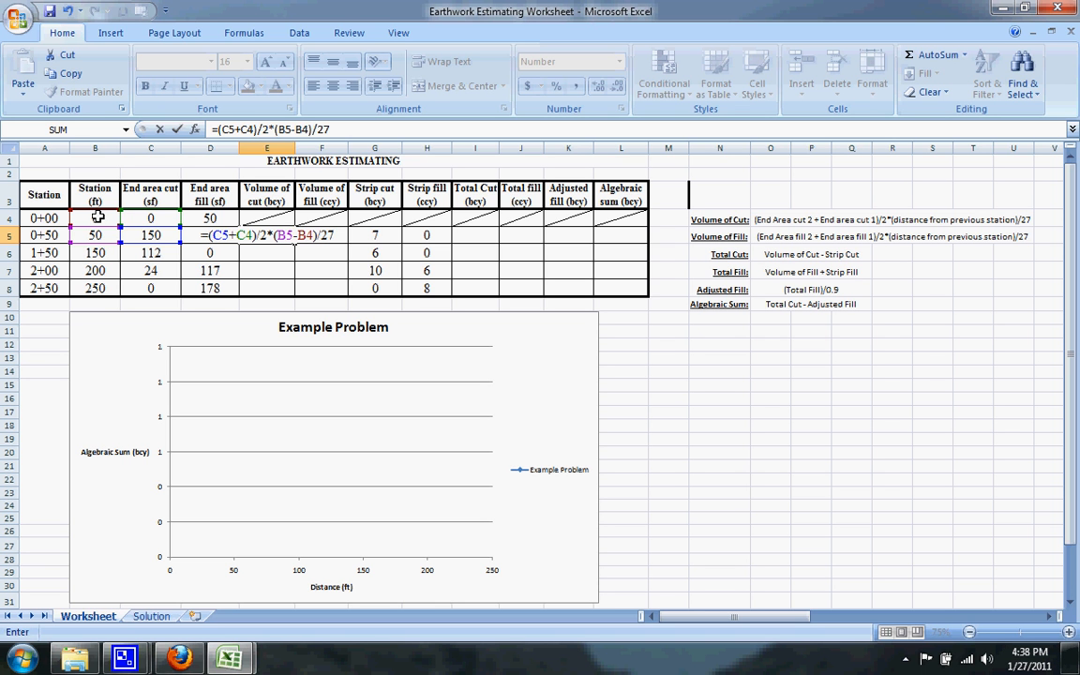
click(333, 235)
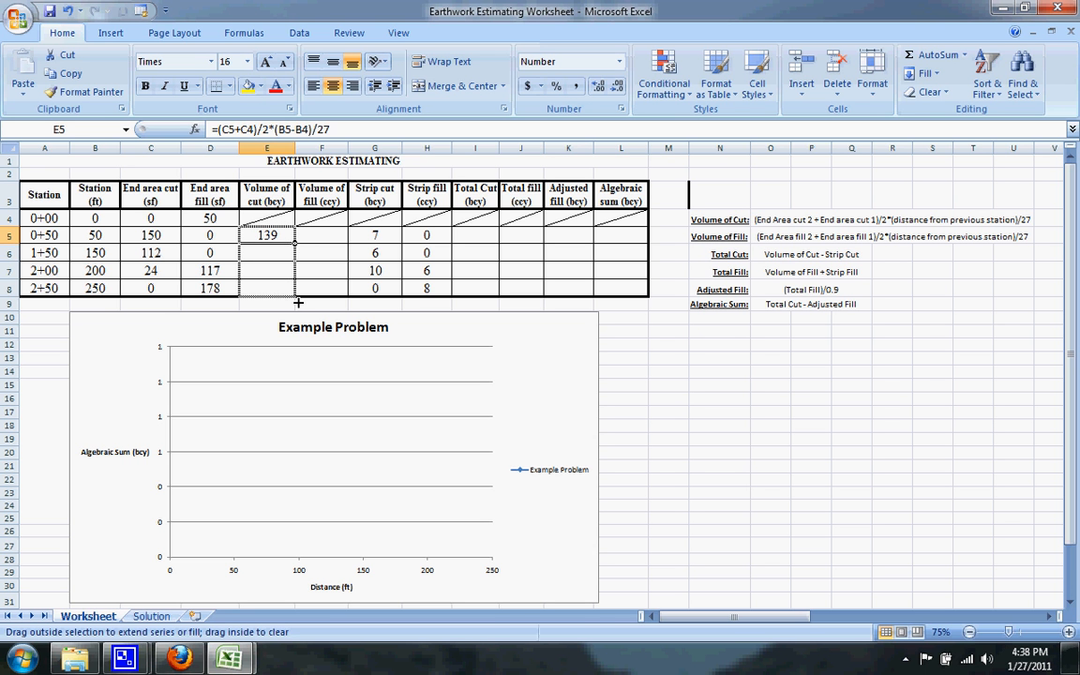
drag(267, 235, 267, 287)
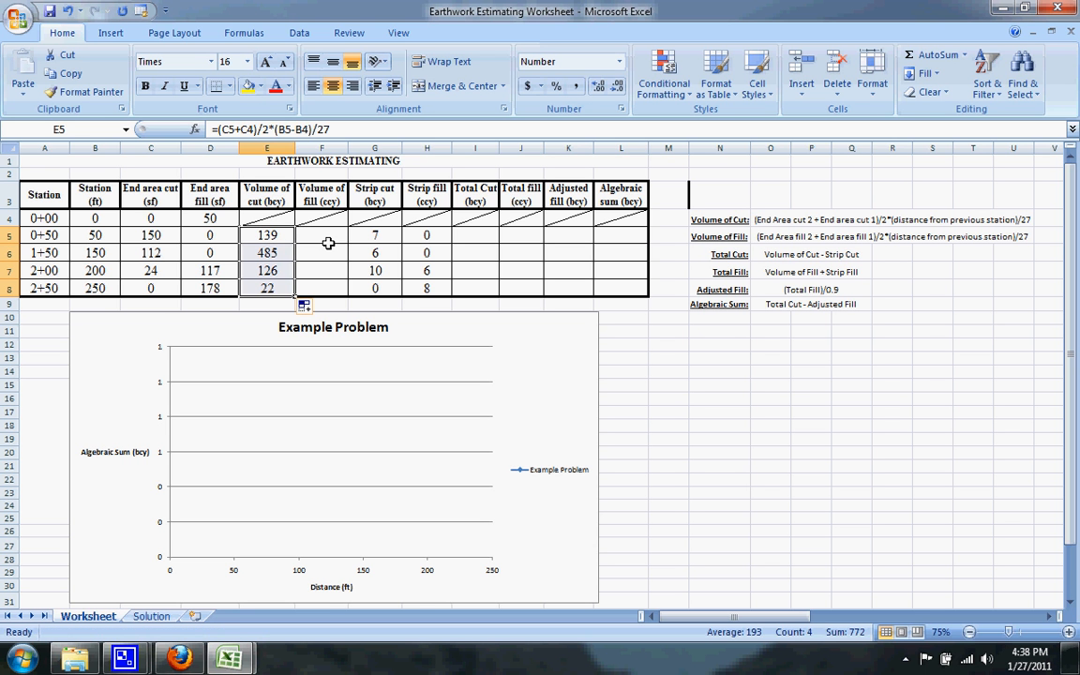
click(321, 235)
text(=()
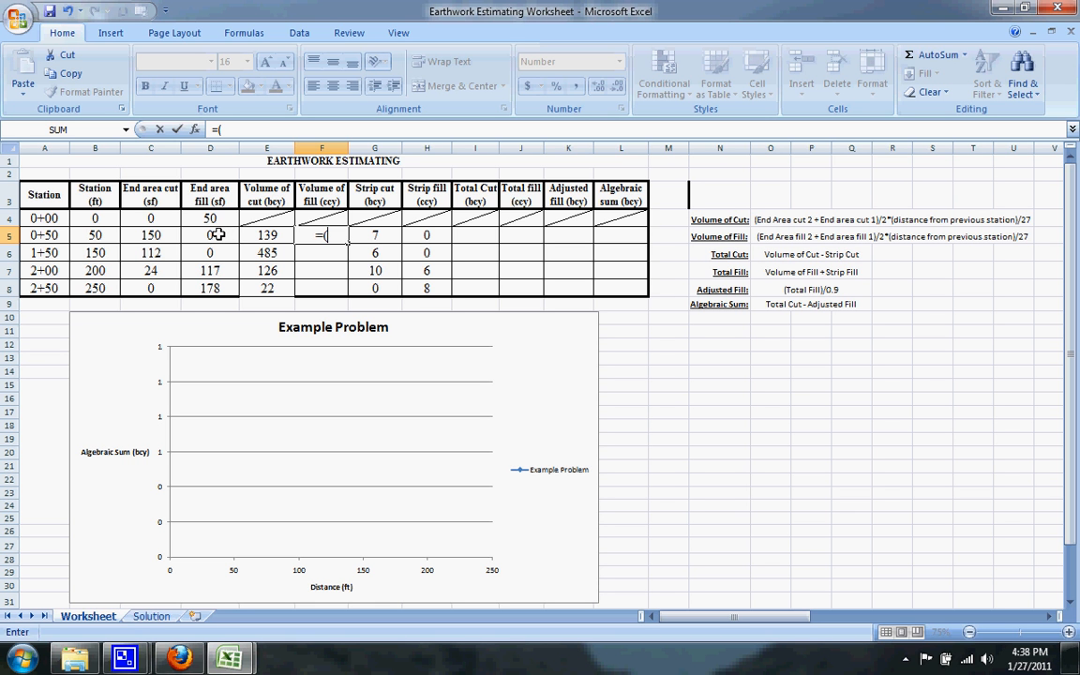
Complete =(D5+D4)/2*(B5-B4)/27 in F5 and copy it down to F8
click(210, 218)
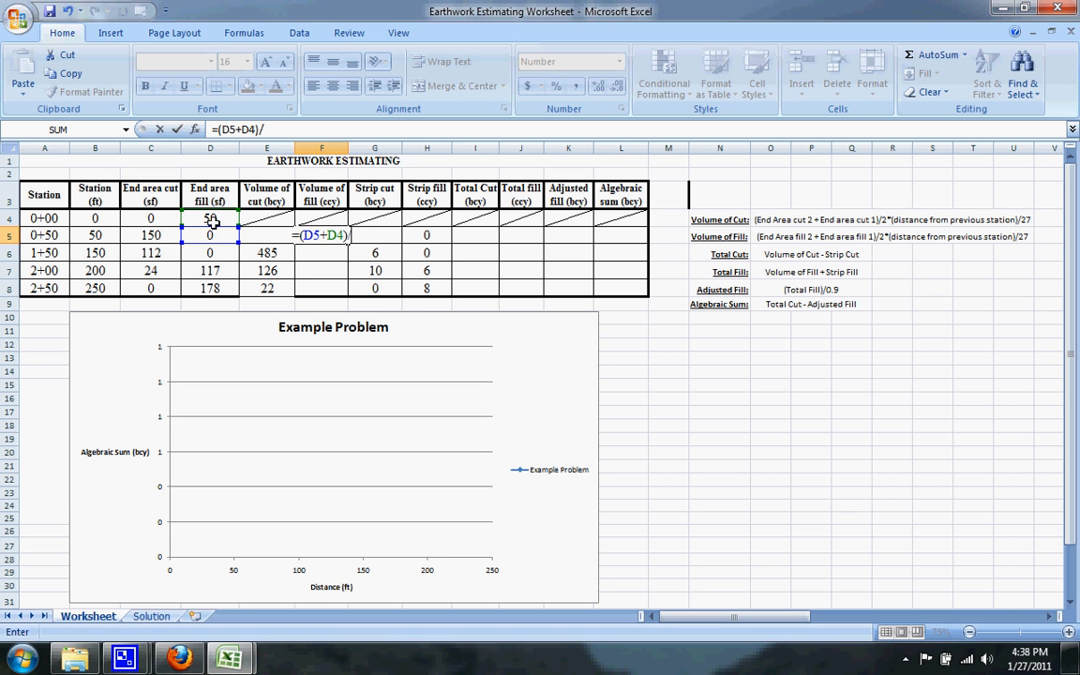
text(2*)
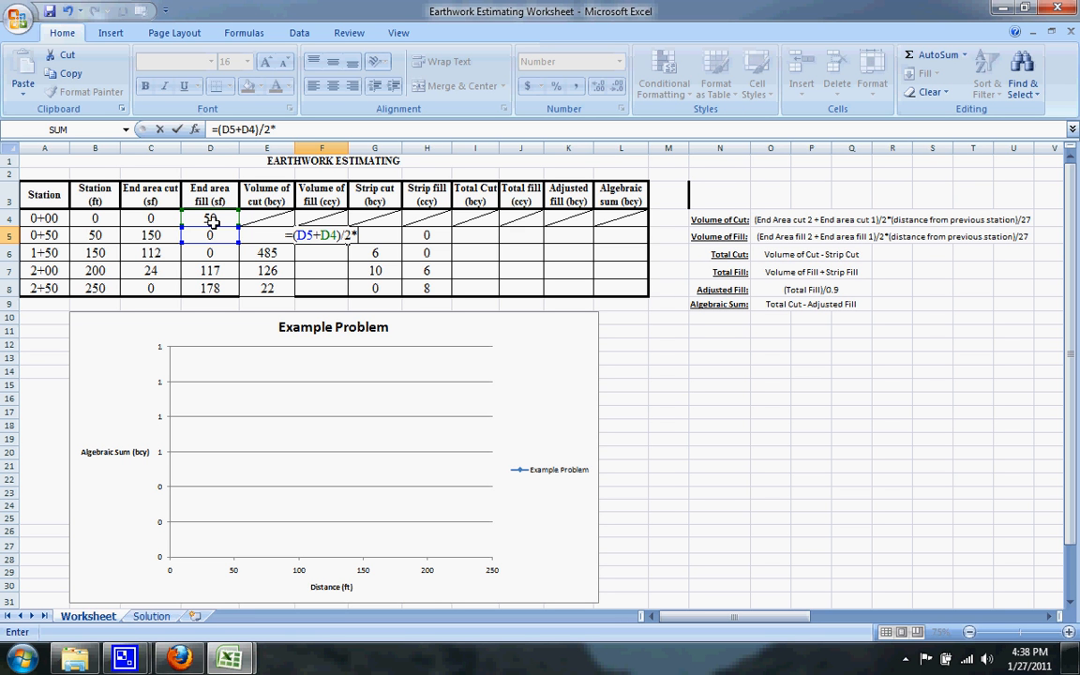
text(()
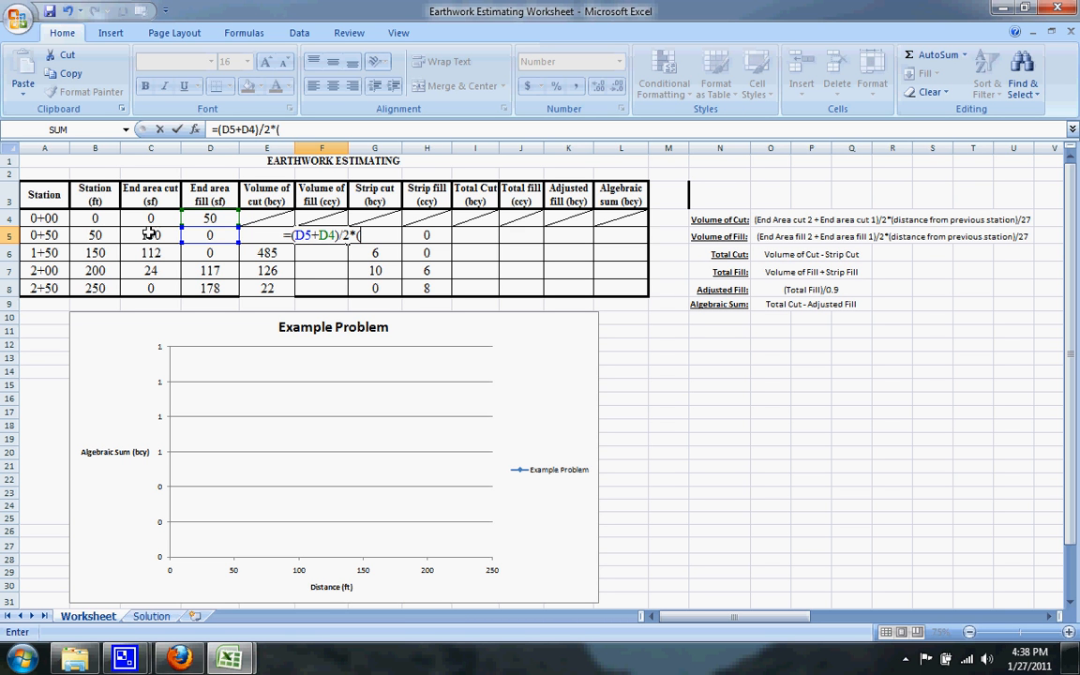
click(94, 234)
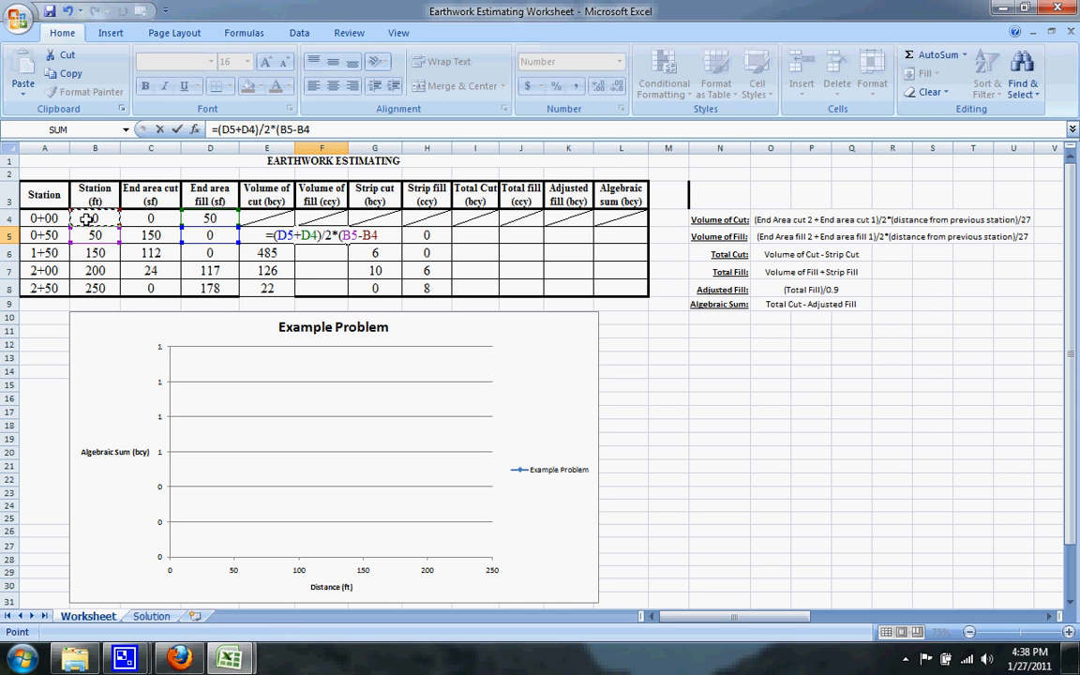
text()/27)
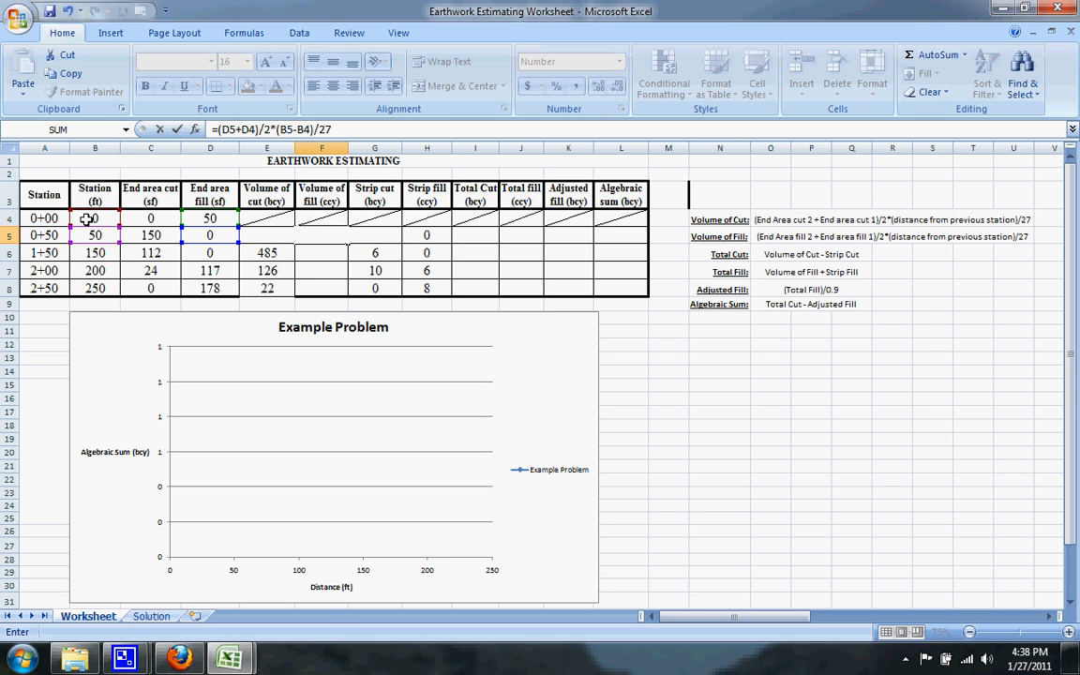
click(321, 234)
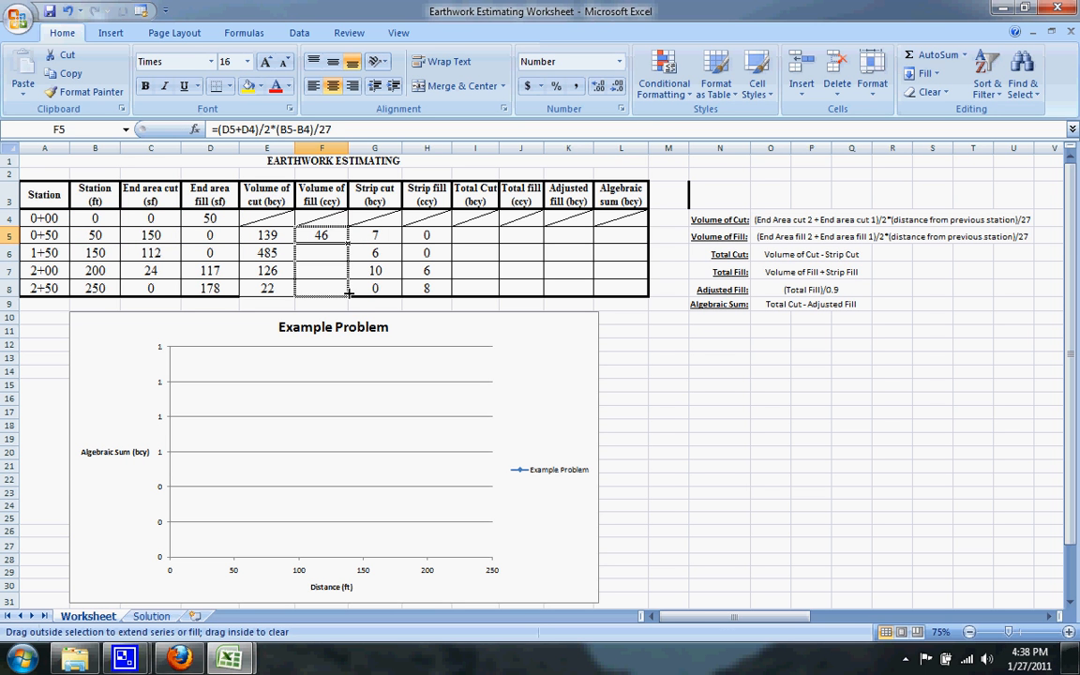
drag(320, 235, 320, 288)
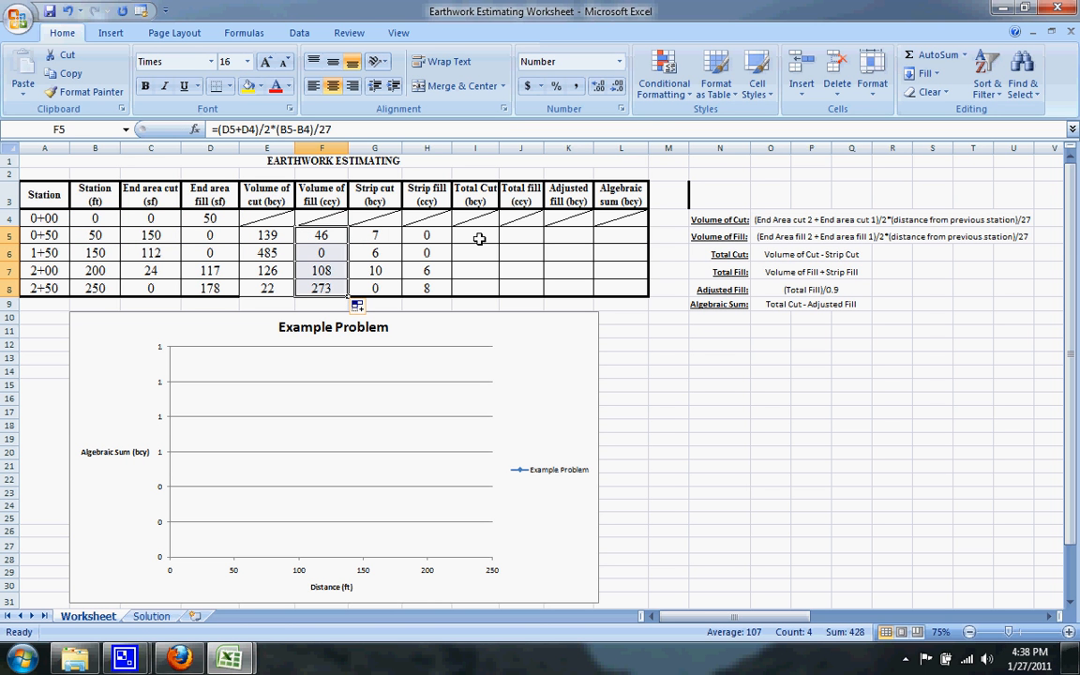
click(475, 234)
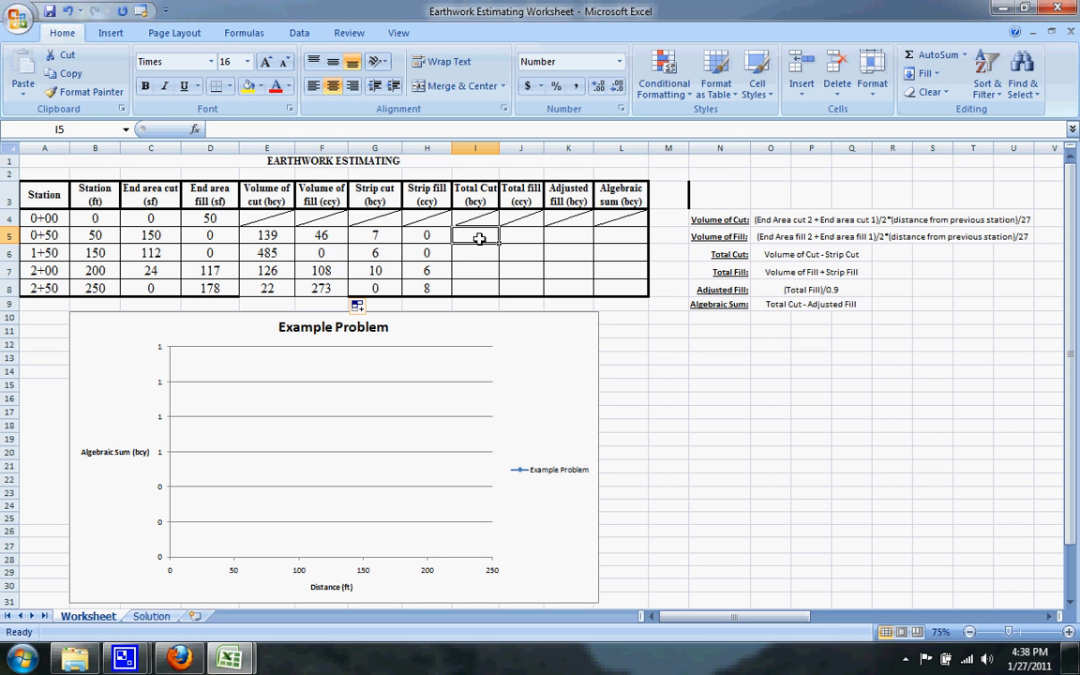
Enter =E5-G5 in I5 and copy it down to I8 for 132, 479, 116, 22
text(=)
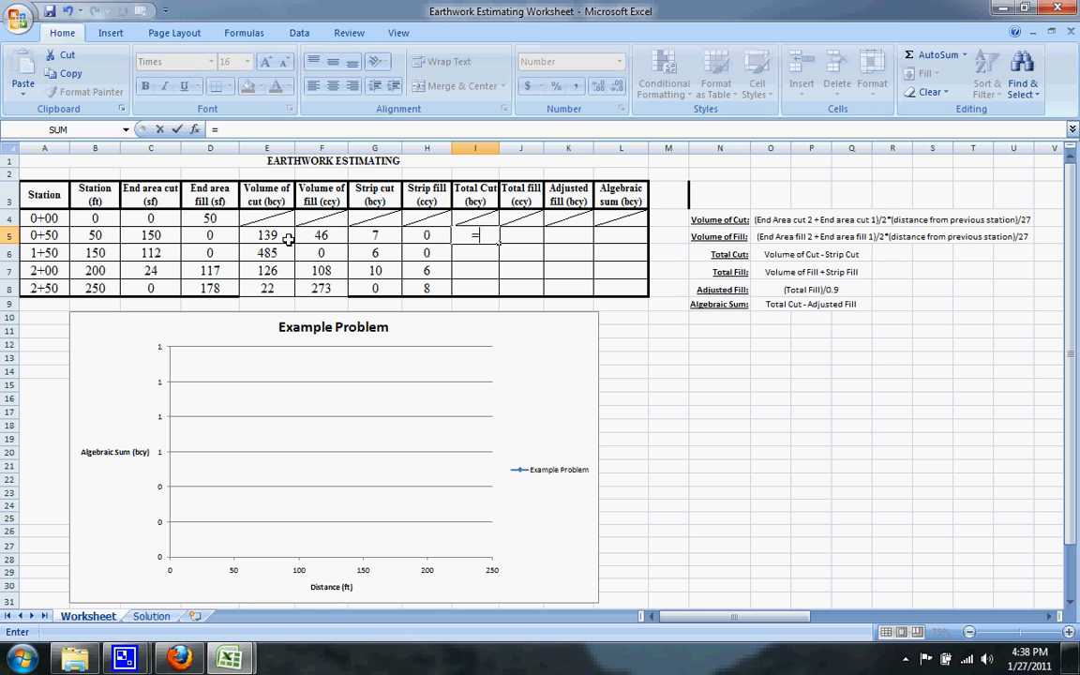
click(266, 234)
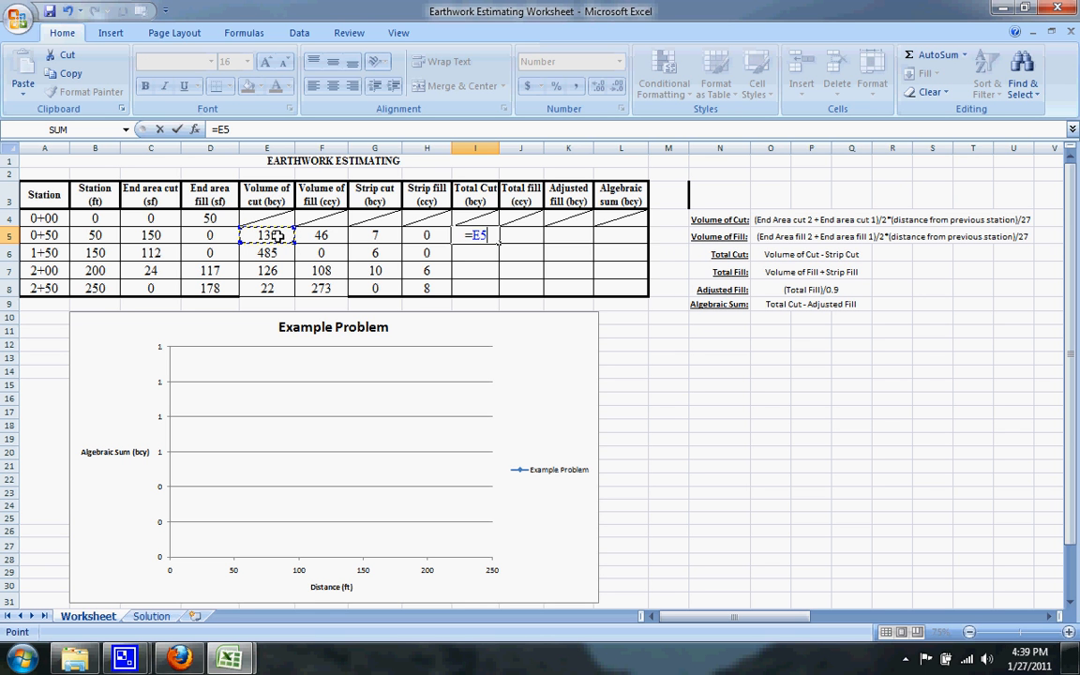
text(-G5)
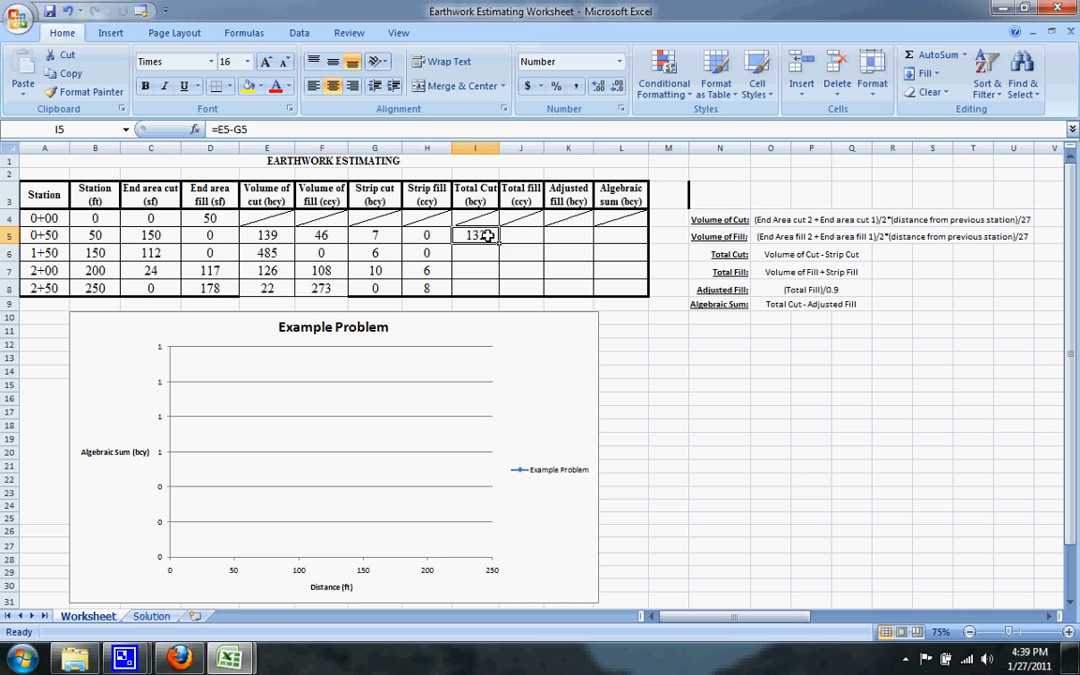
drag(475, 234, 475, 288)
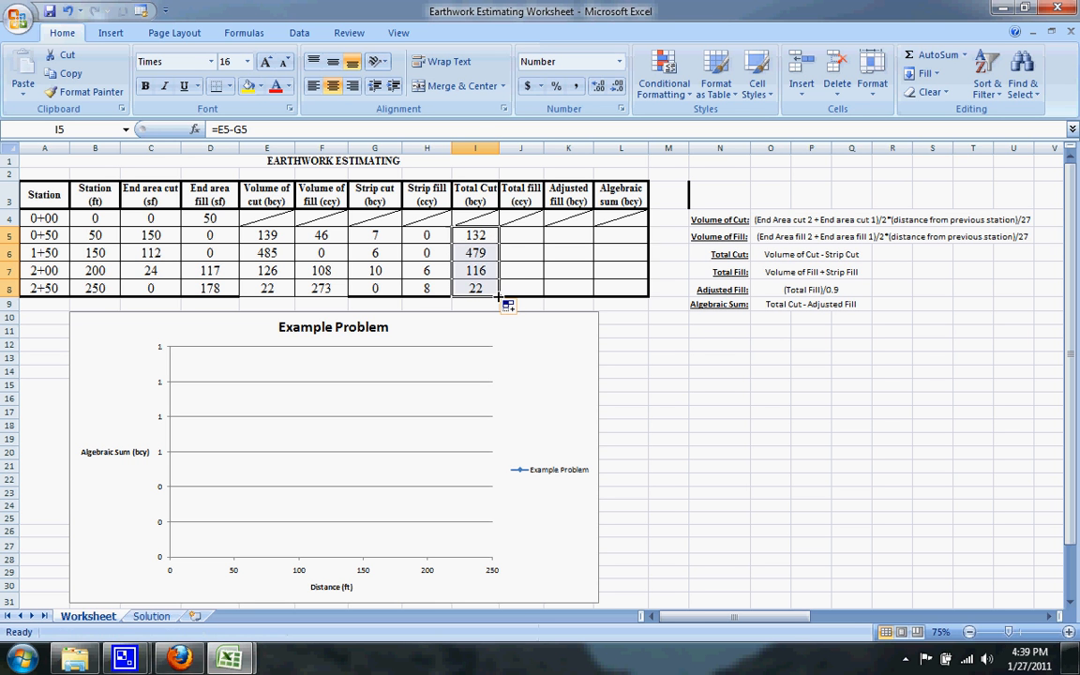
click(520, 236)
text(=)
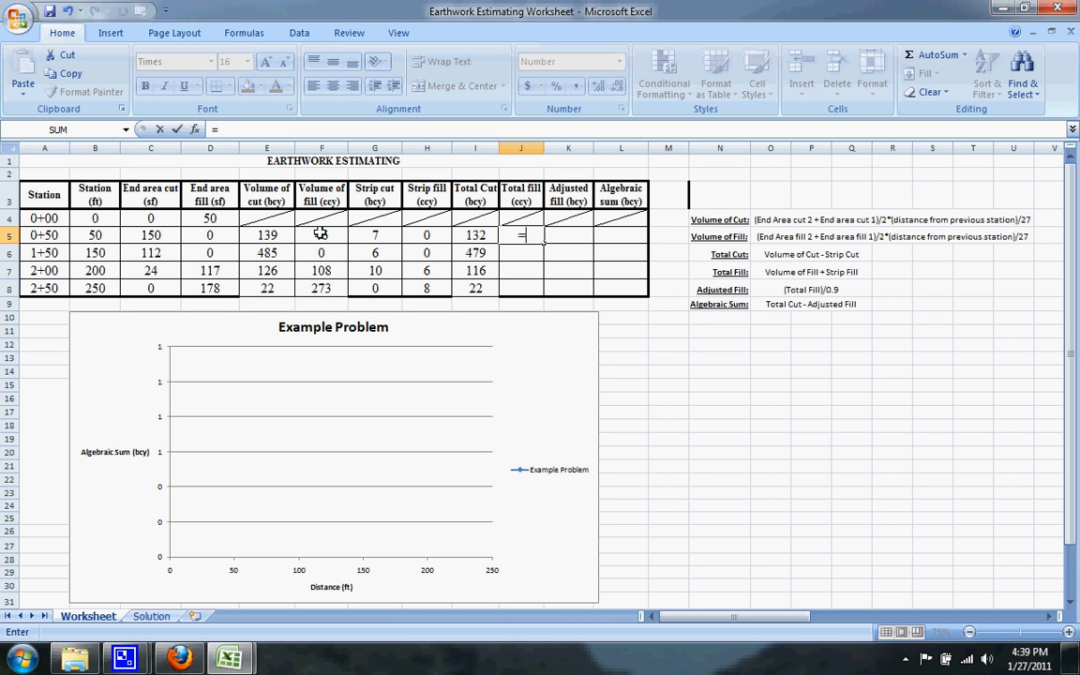
Enter =F5+H5 in J5 and copy it down to J8
click(322, 235)
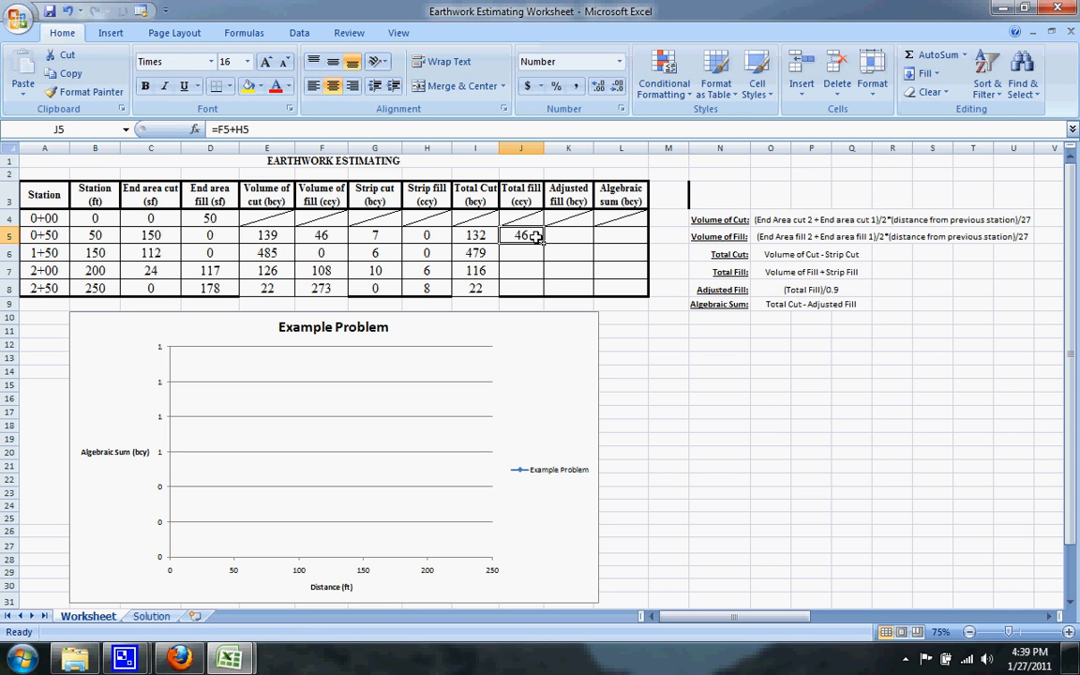
drag(539, 241, 542, 295)
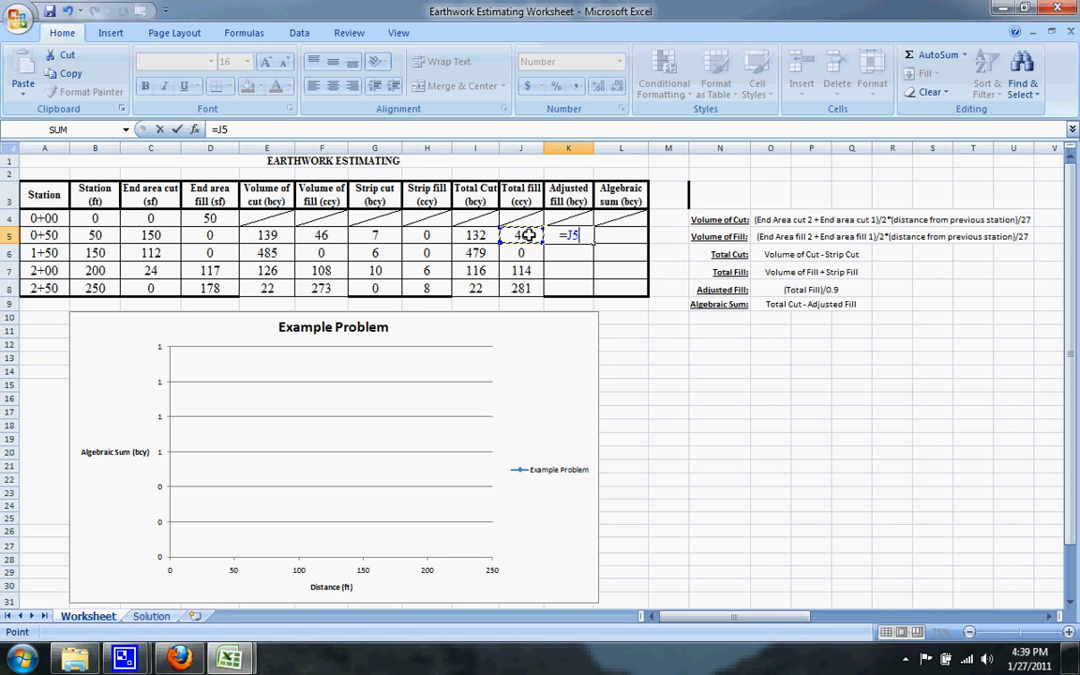
Enter =J5/0.9 in K5 and copy it down to K8
text(/)
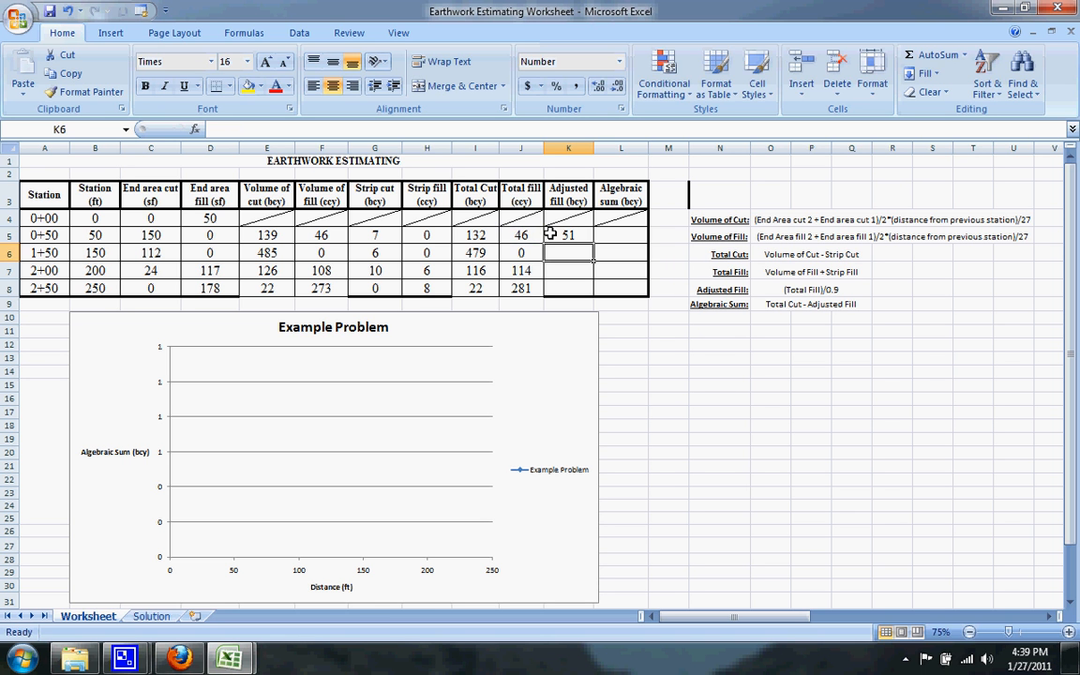
click(568, 234)
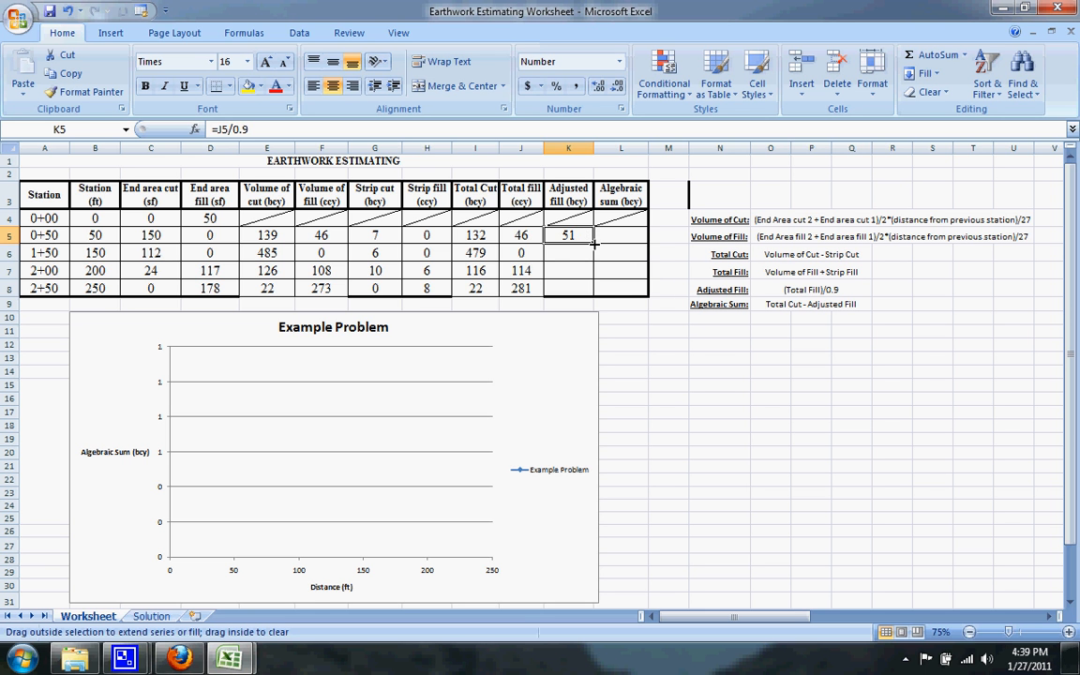
drag(568, 234, 568, 288)
text(=)
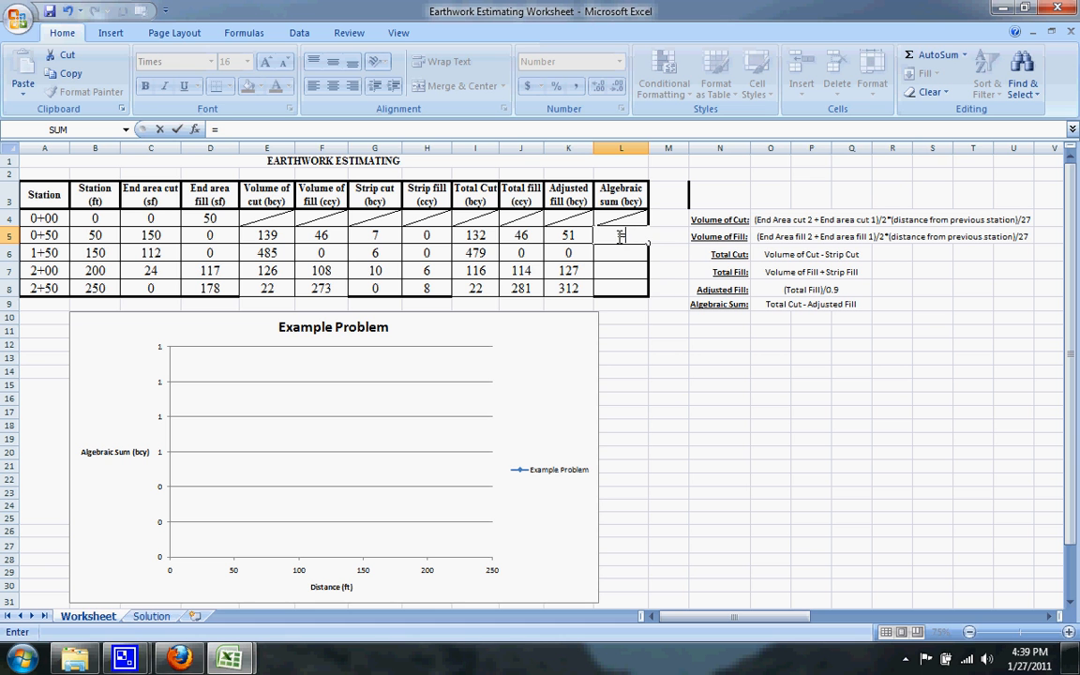
Enter =I5-K5 in L5 so the chart plots 80, 479, -11, -290
click(474, 235)
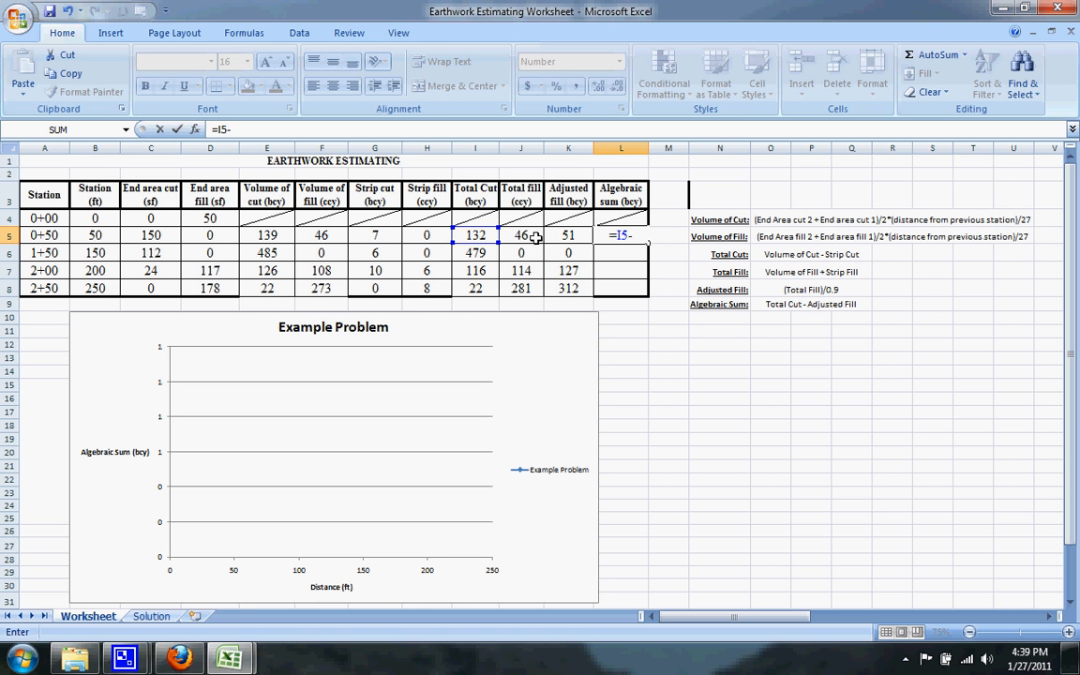
click(569, 235)
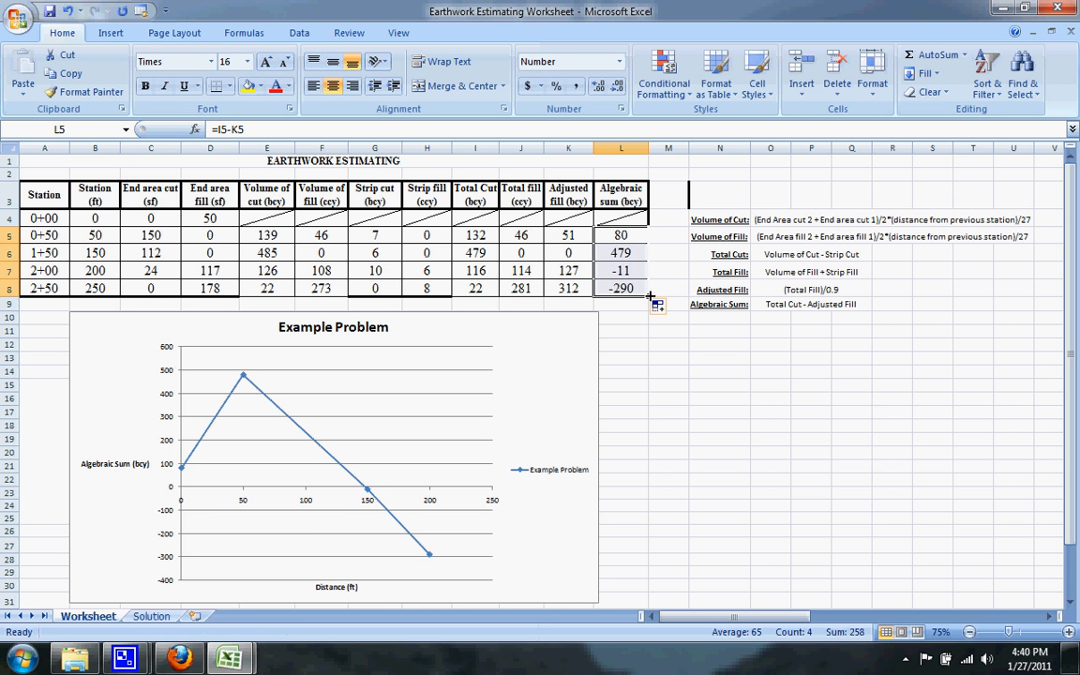
mouse_move(421, 461)
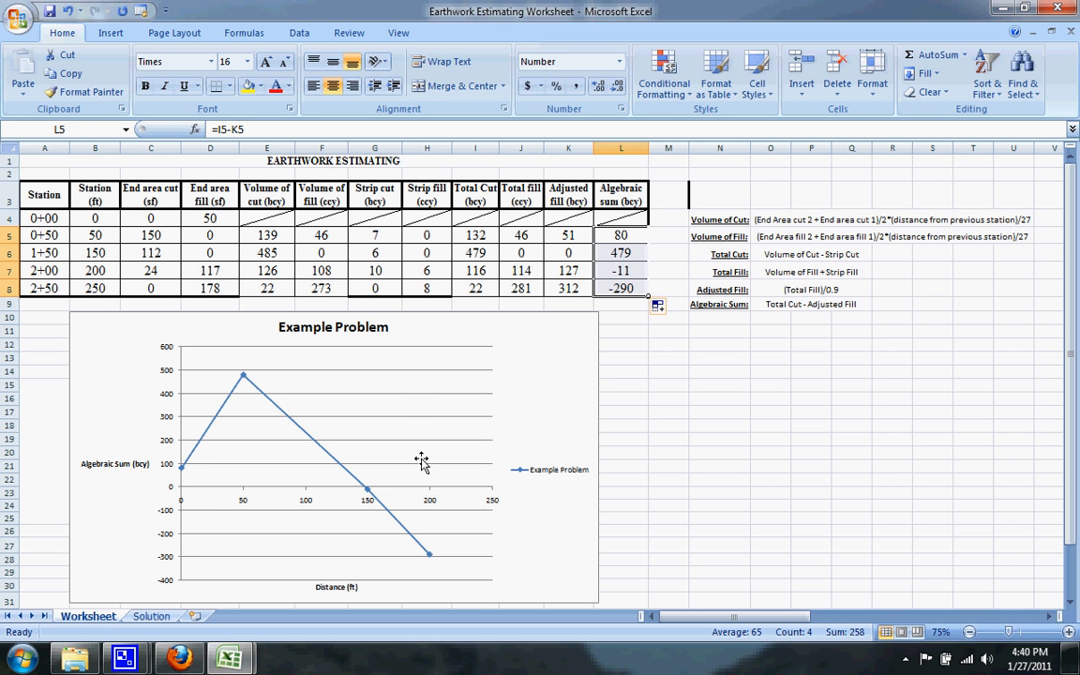
mouse_move(658, 390)
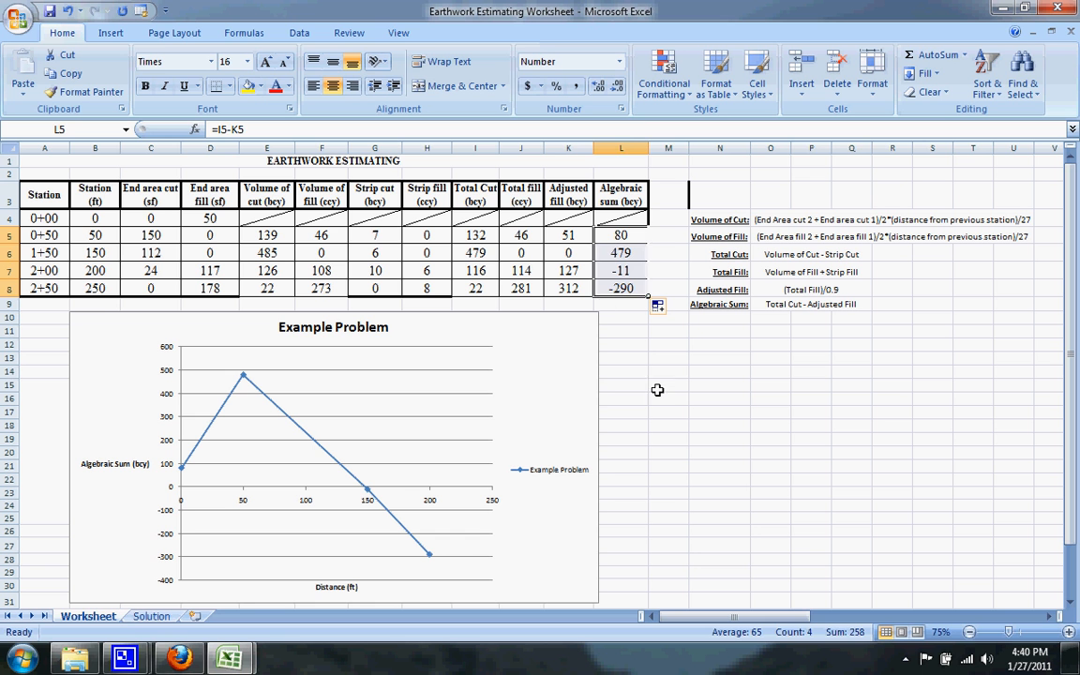
click(669, 386)
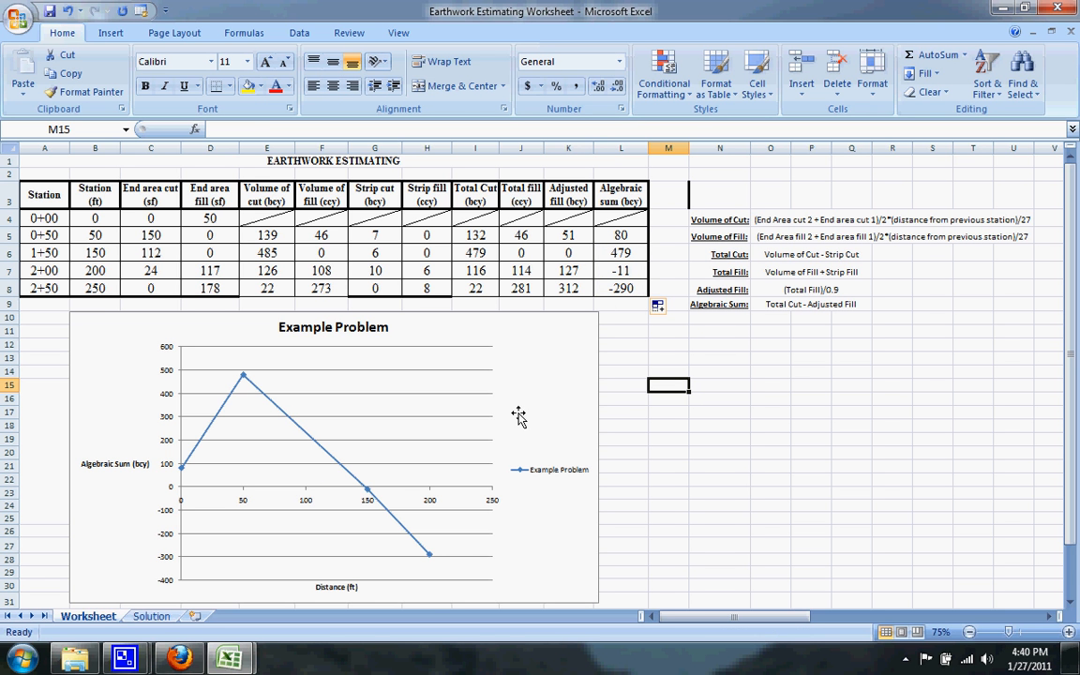
mouse_move(667, 204)
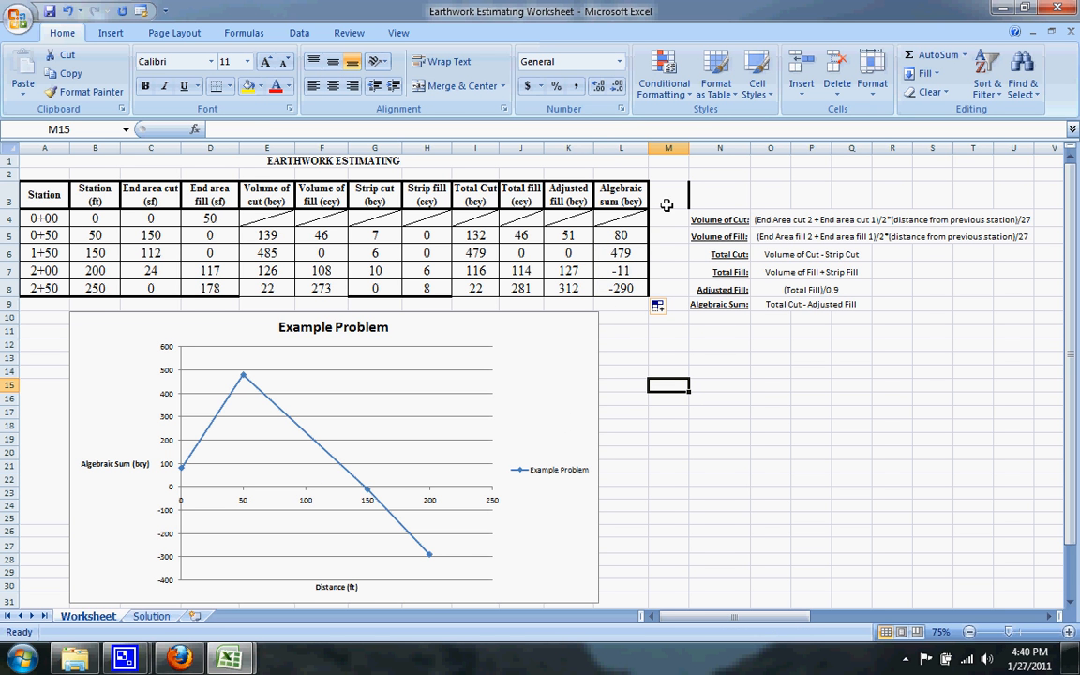
mouse_move(625, 399)
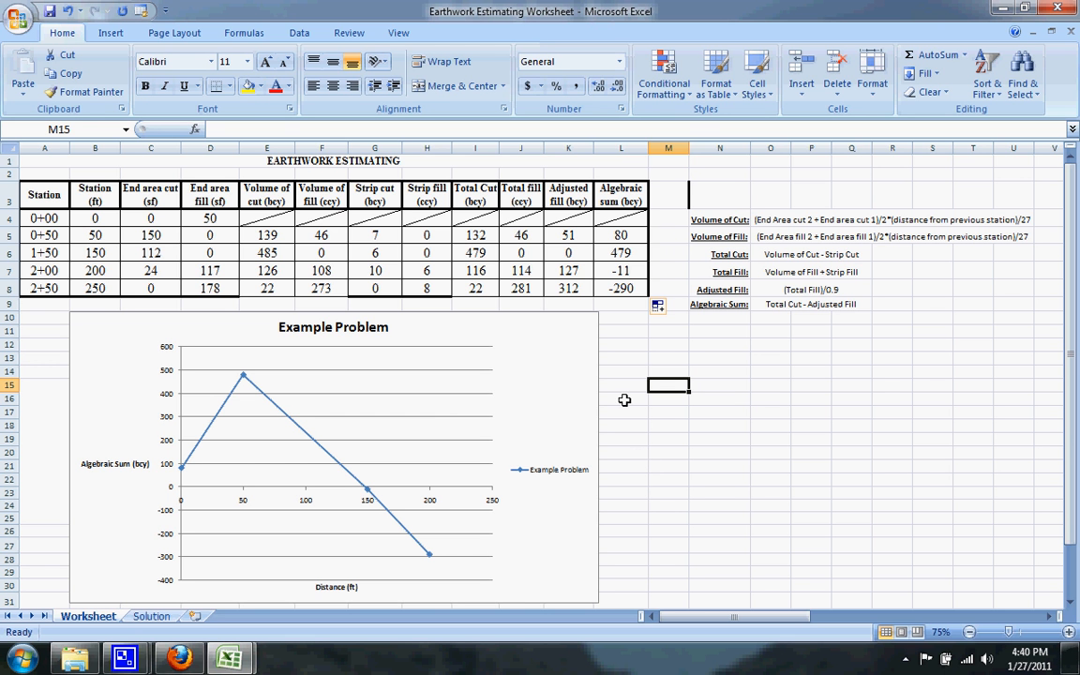